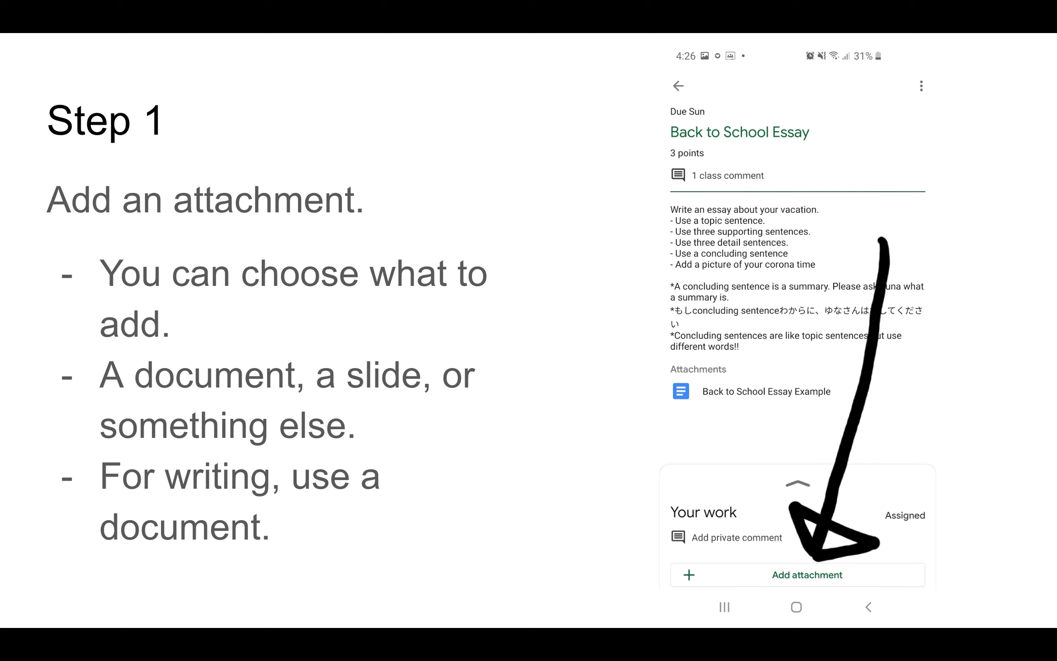
pyautogui.moveTo(604, 125)
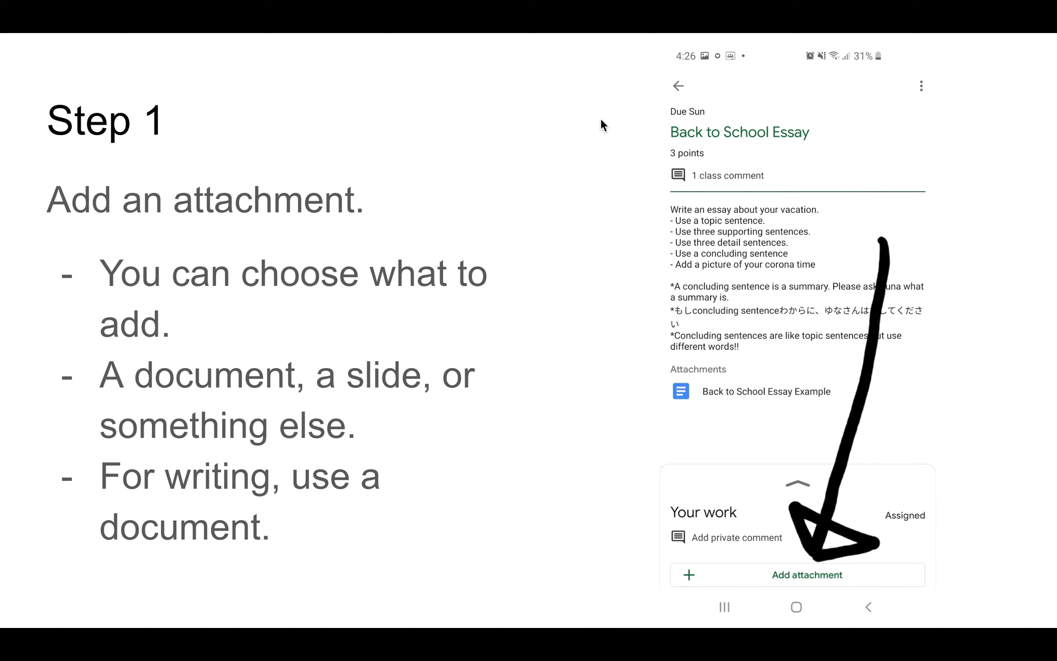
pyautogui.moveTo(815, 204)
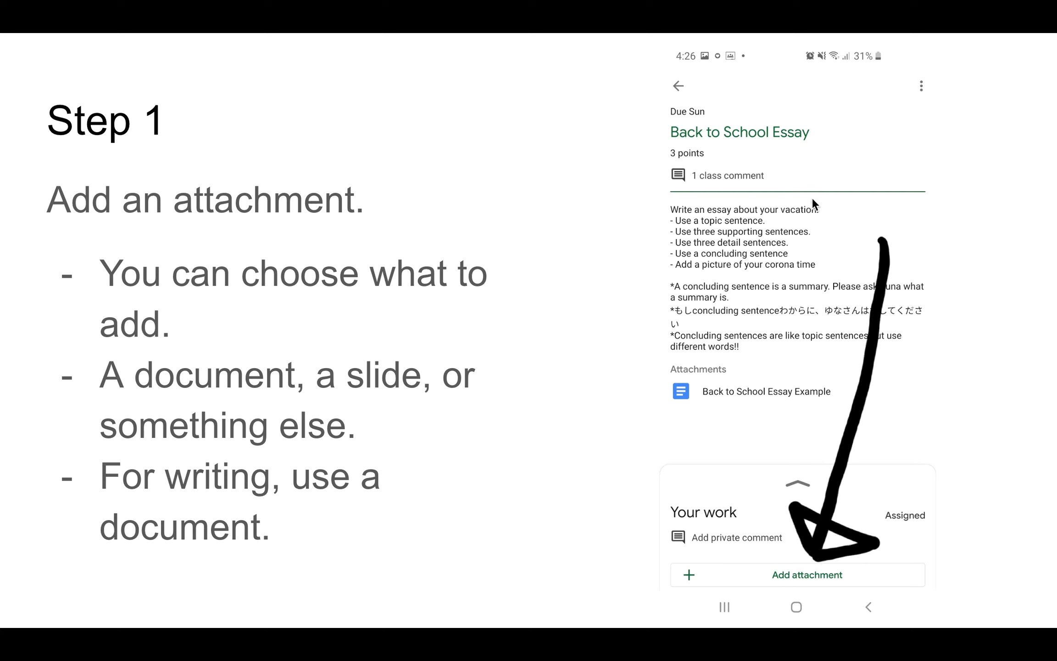
pyautogui.moveTo(828, 138)
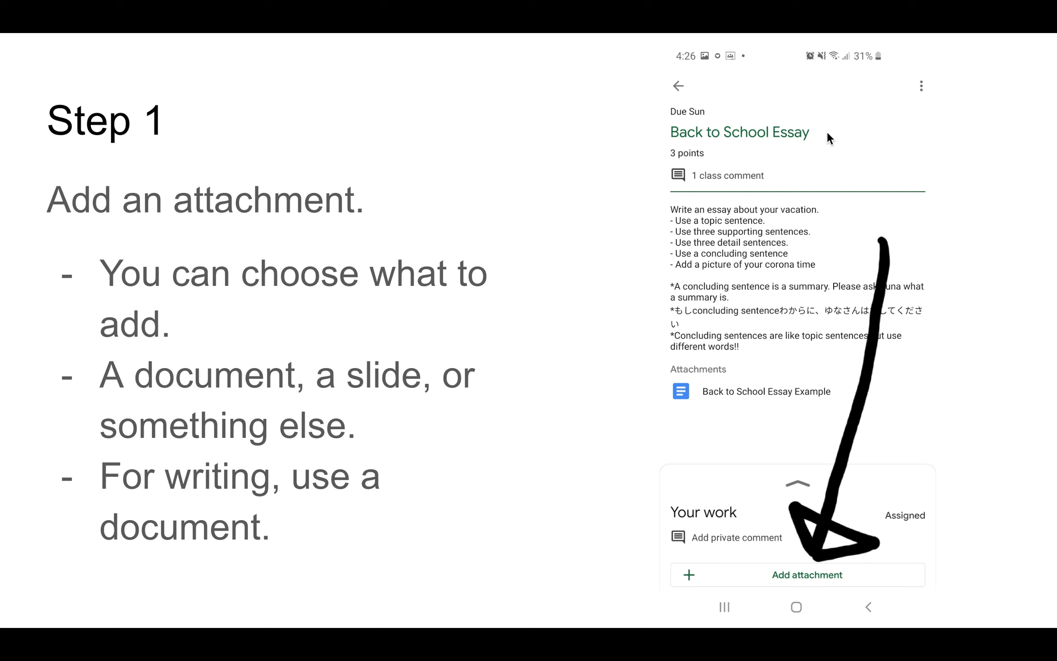
pyautogui.moveTo(589, 235)
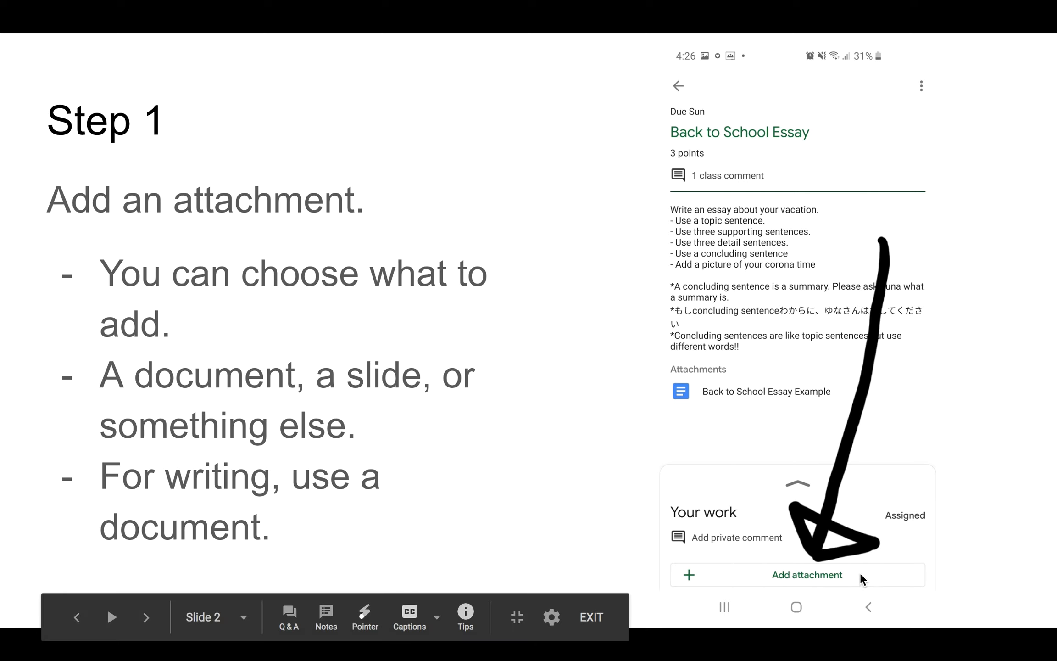
pyautogui.moveTo(792, 614)
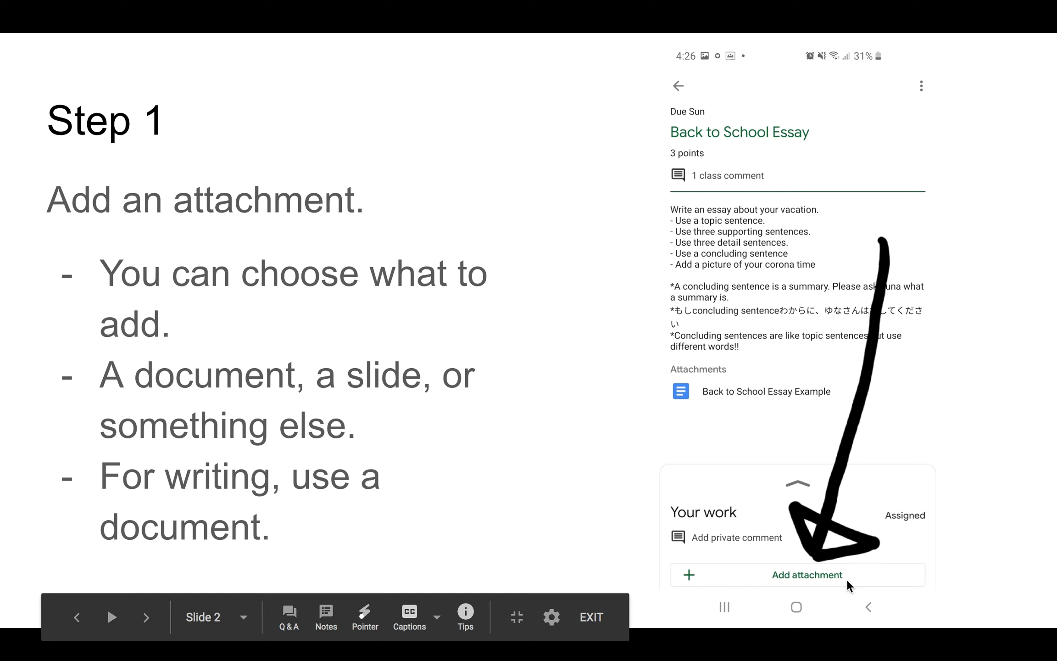
pyautogui.moveTo(770, 550)
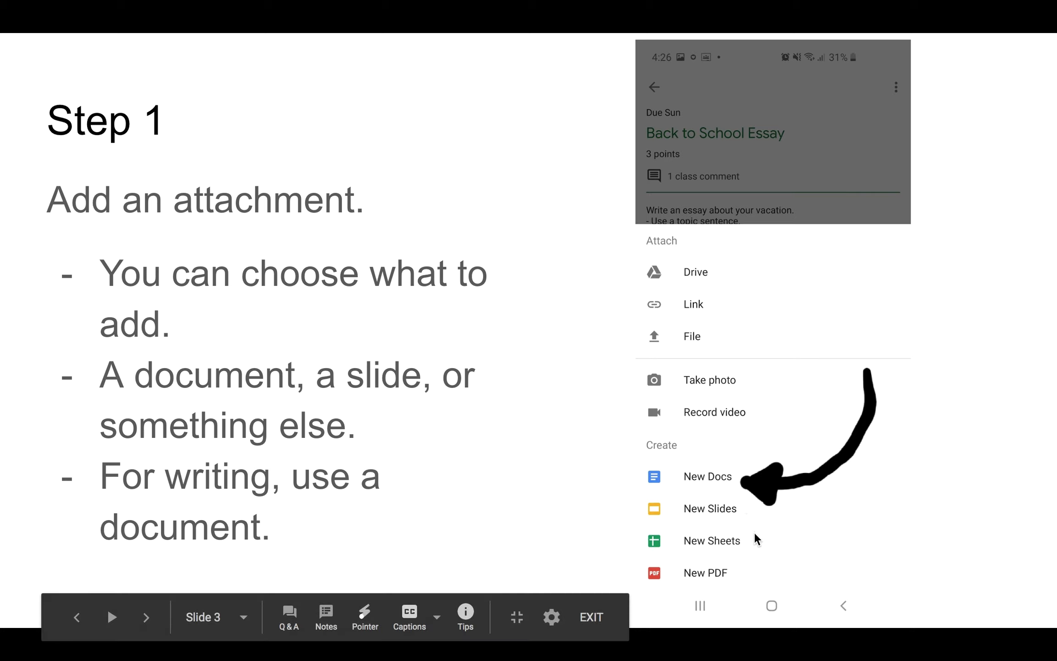
pyautogui.moveTo(736, 581)
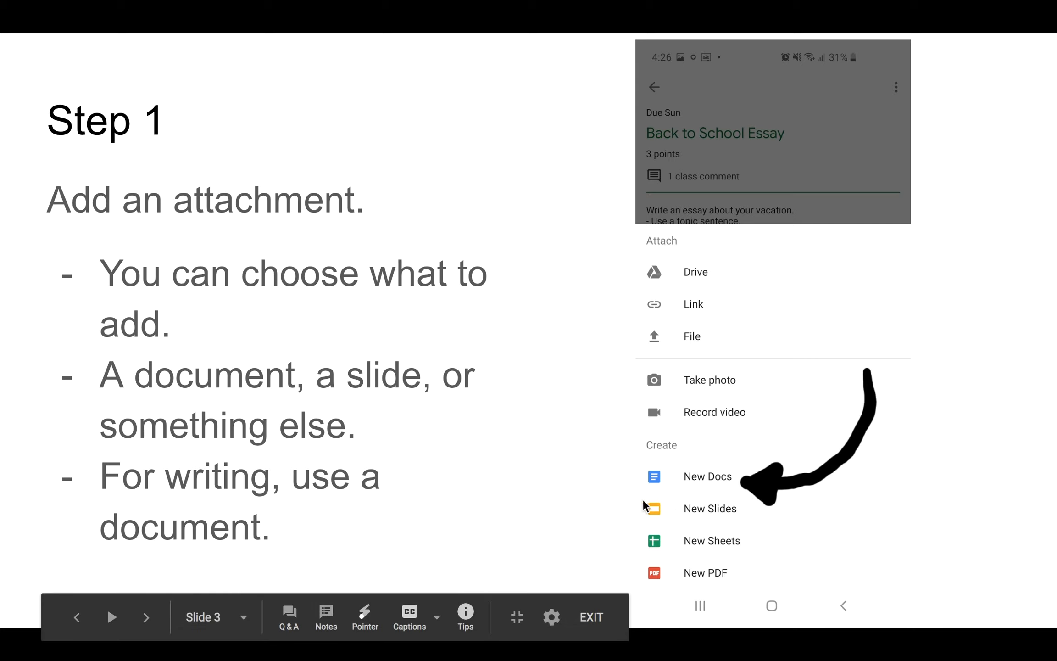
pyautogui.moveTo(664, 430)
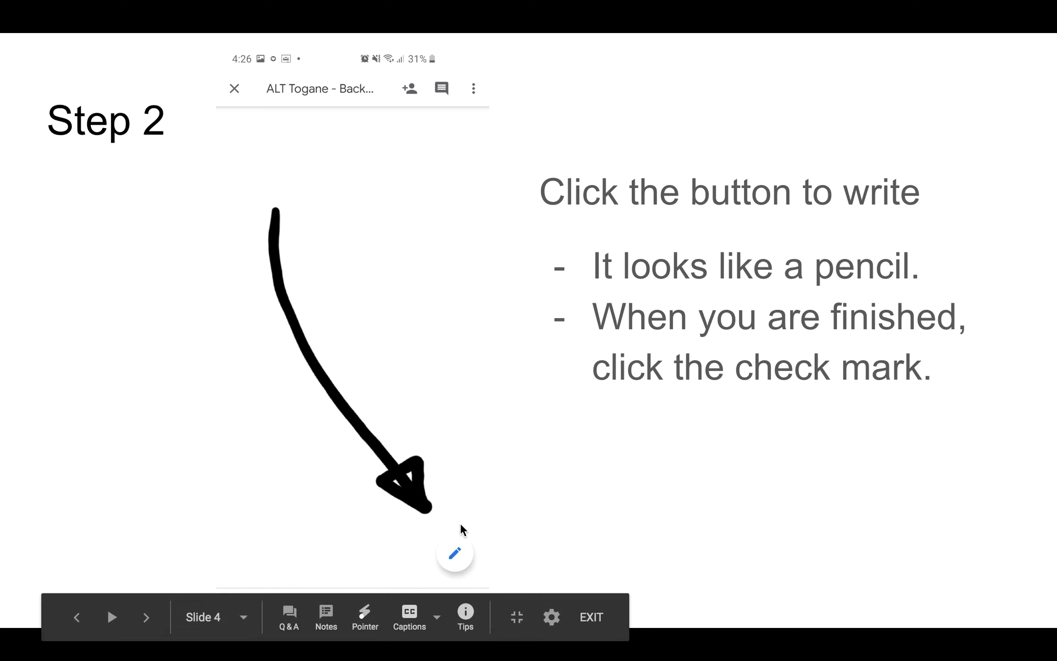
pyautogui.moveTo(436, 520)
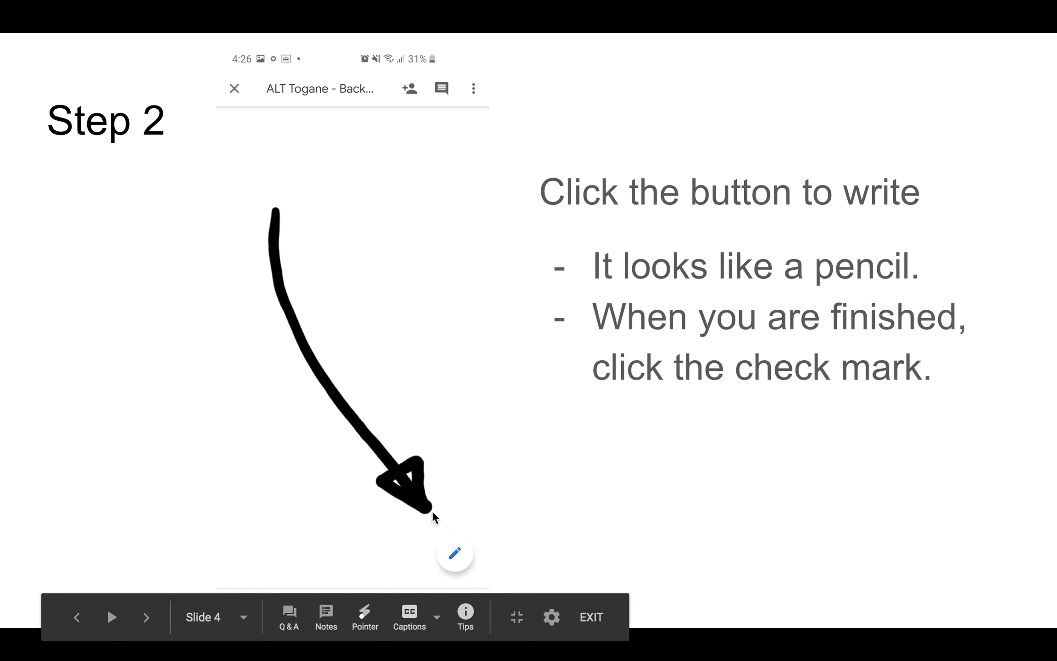
pyautogui.moveTo(527, 519)
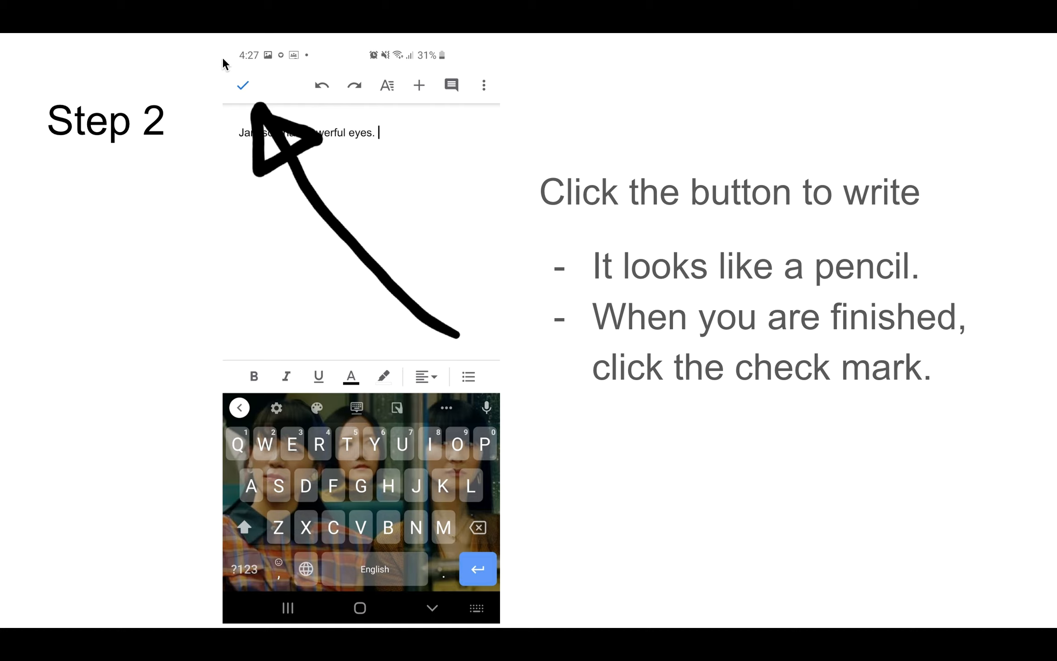
pyautogui.moveTo(265, 105)
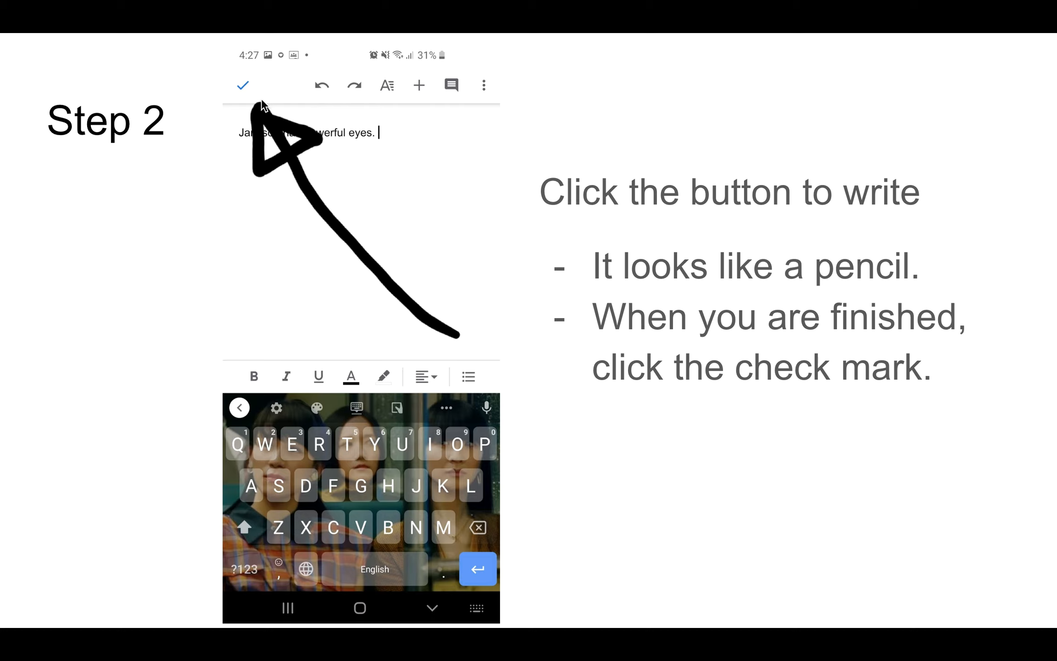
pyautogui.moveTo(220, 73)
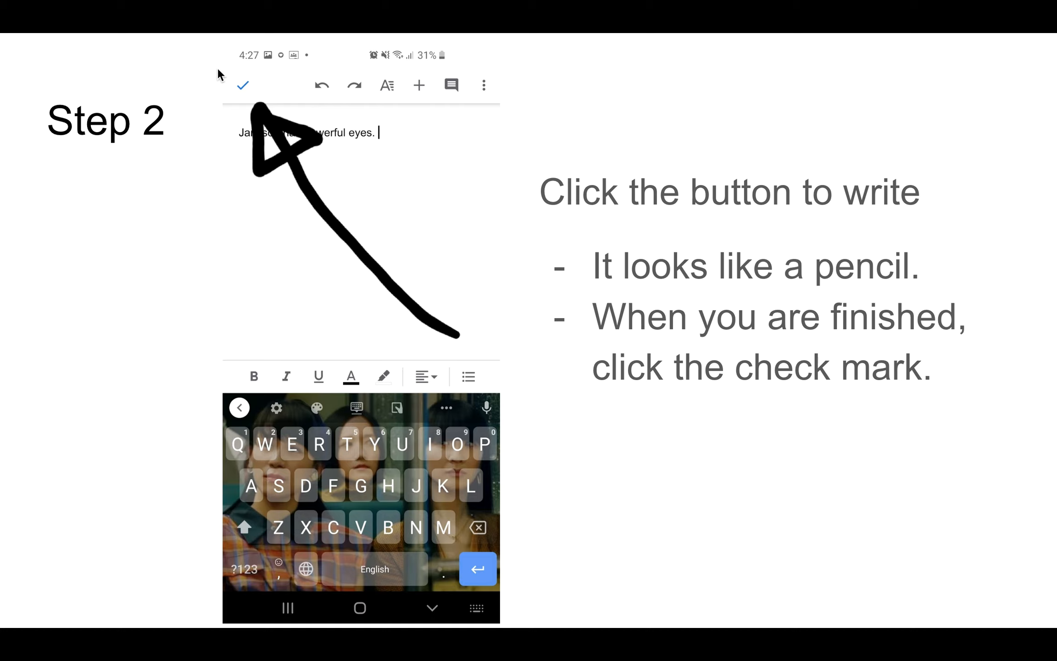
pyautogui.moveTo(274, 77)
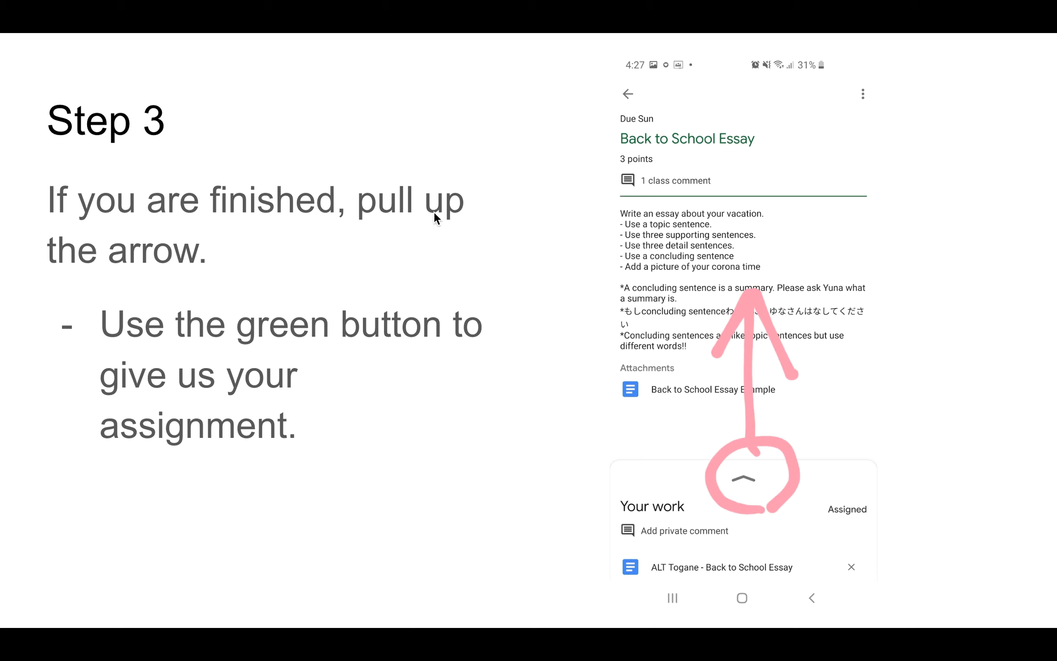
pyautogui.moveTo(524, 395)
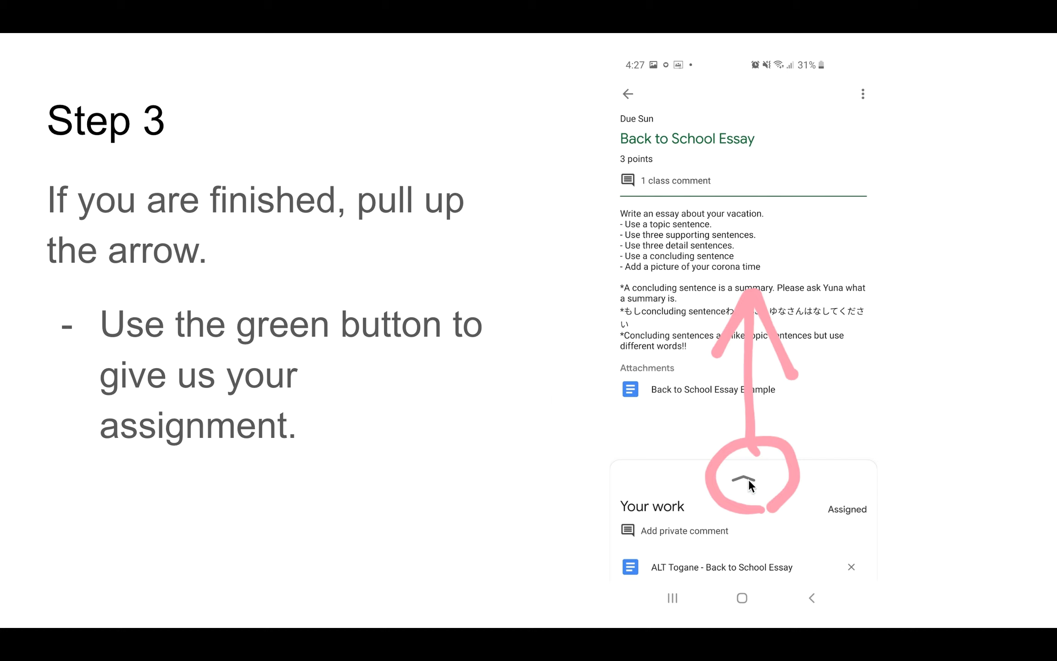
pyautogui.moveTo(756, 324)
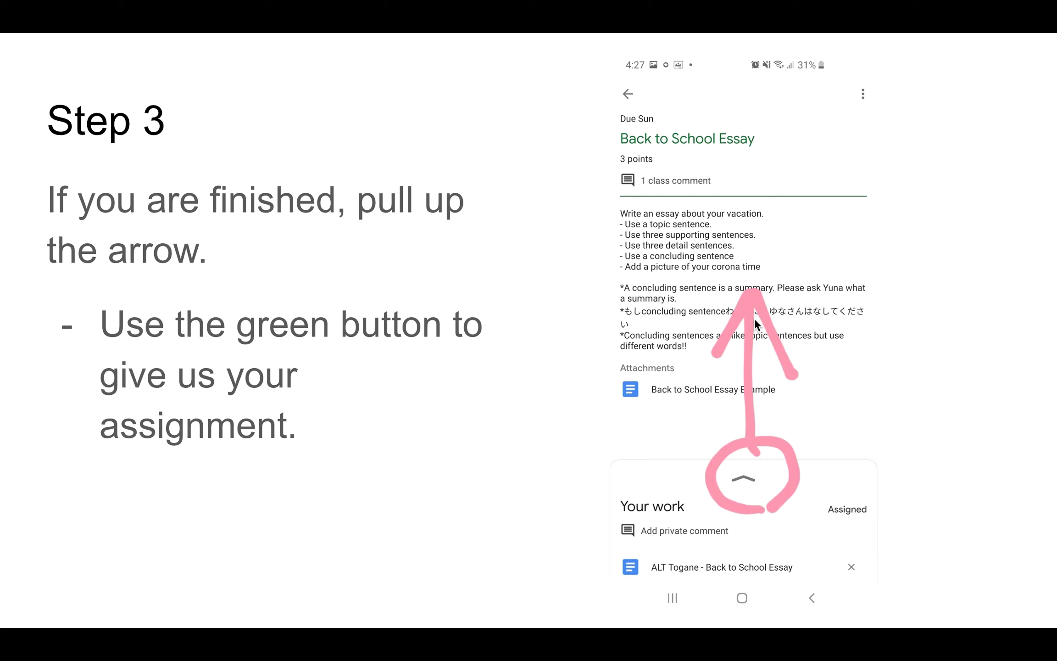
pyautogui.moveTo(748, 485)
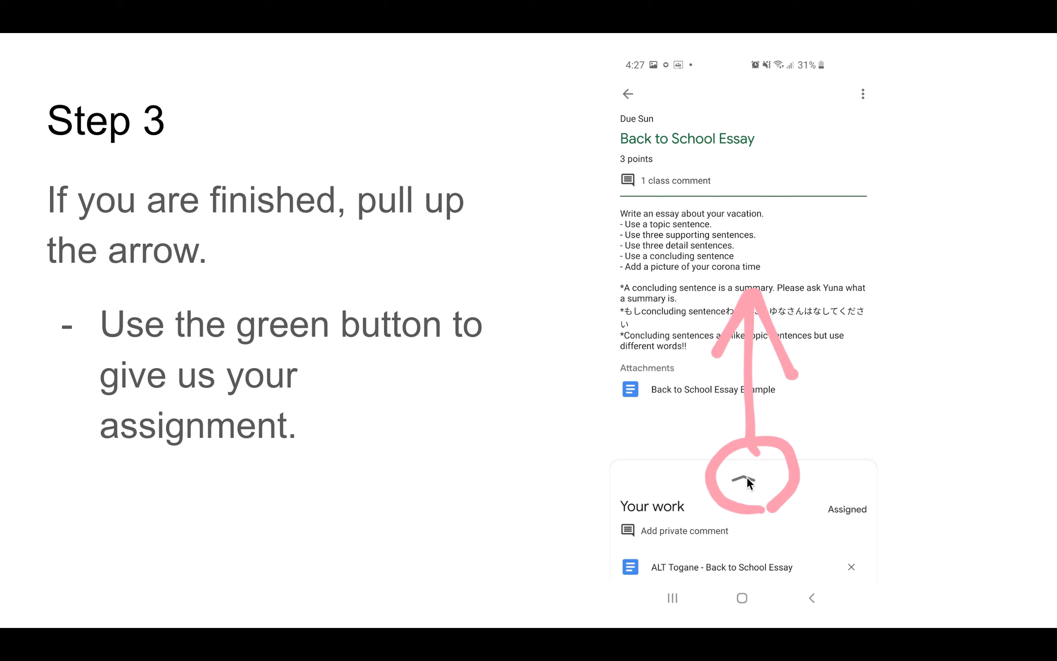
pyautogui.moveTo(736, 481)
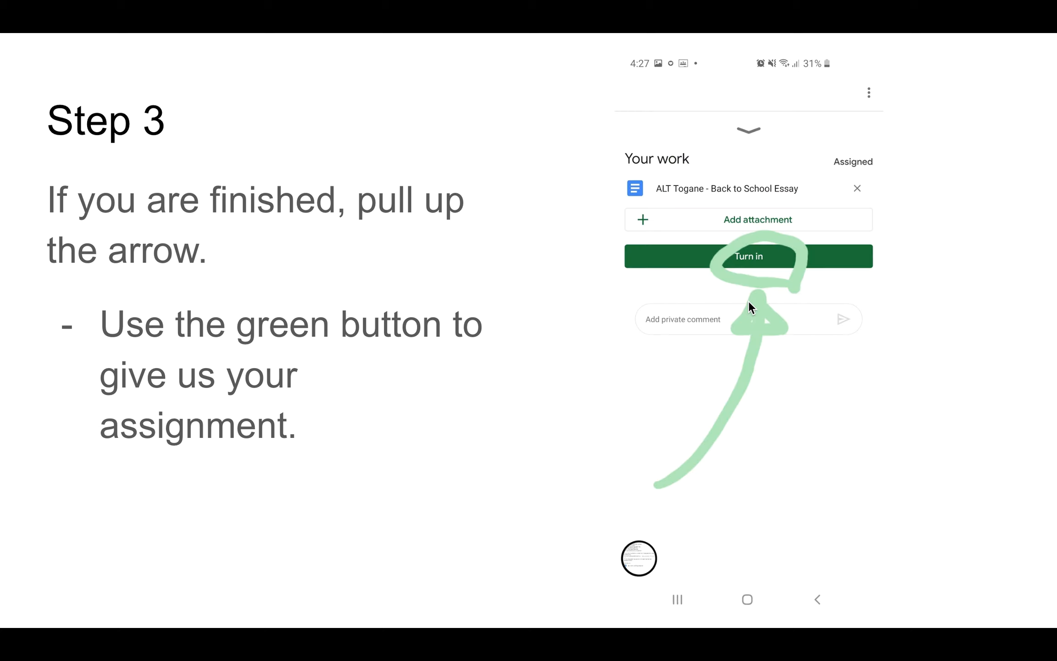
pyautogui.moveTo(744, 234)
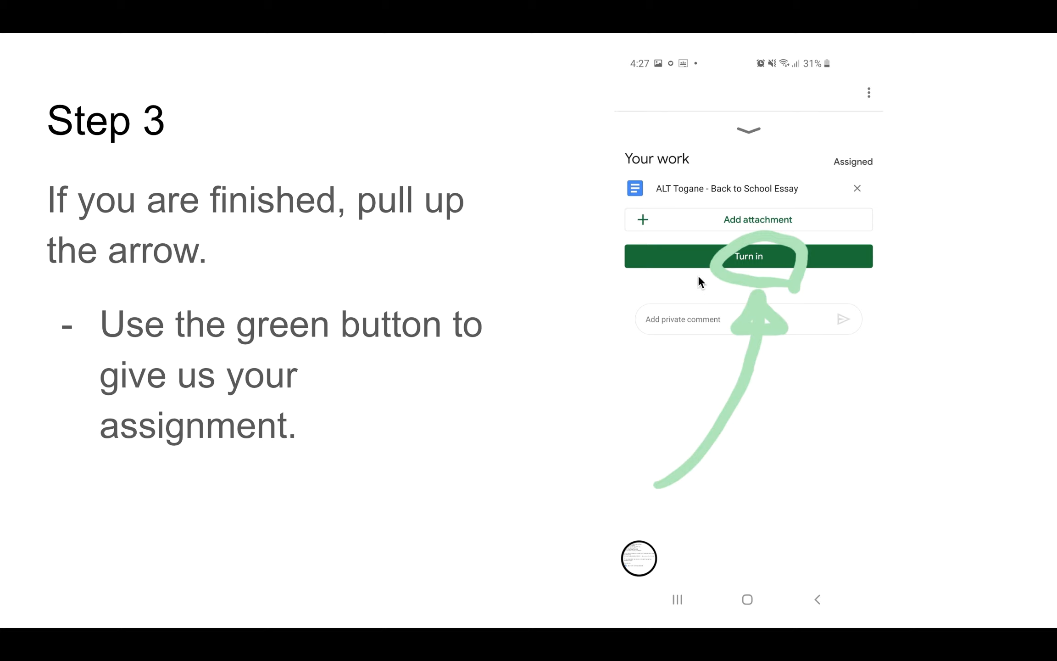
pyautogui.moveTo(778, 221)
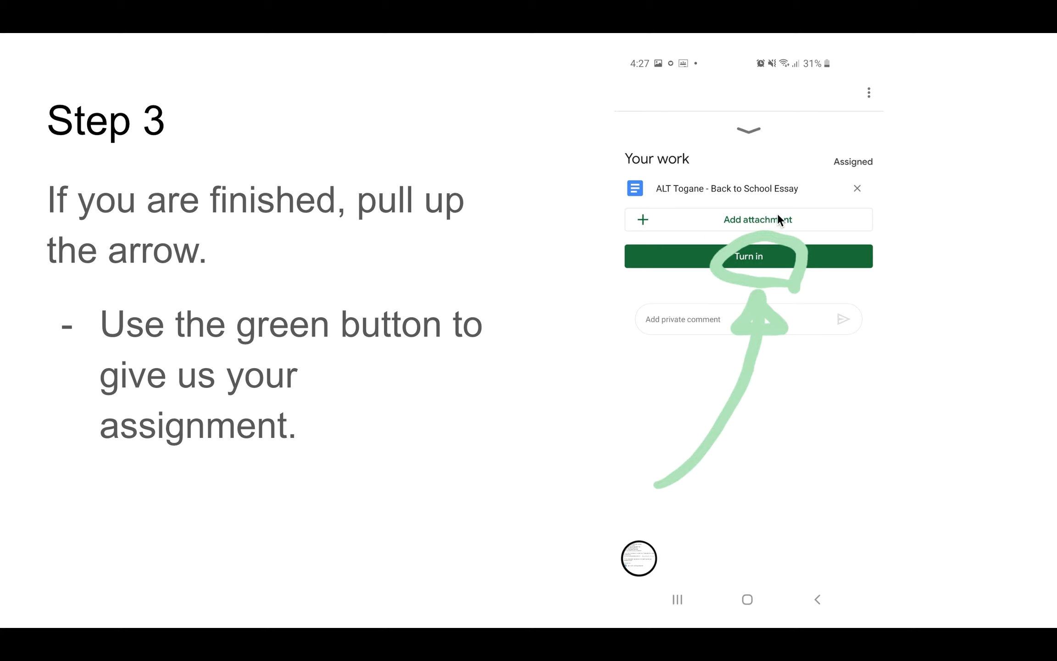
pyautogui.moveTo(732, 297)
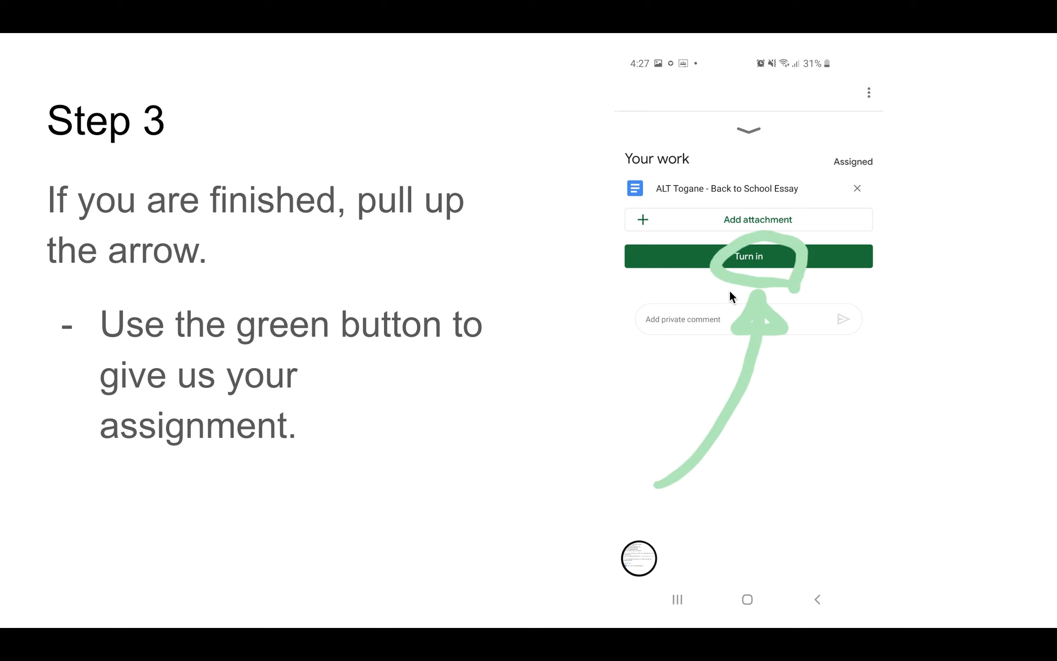
pyautogui.moveTo(741, 309)
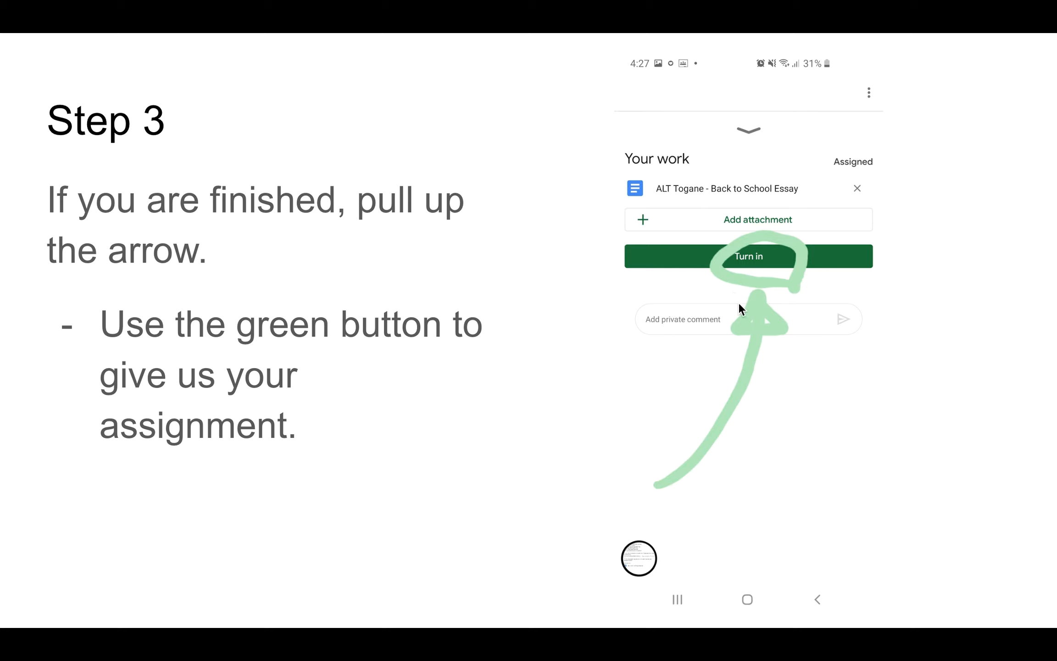
pyautogui.moveTo(755, 223)
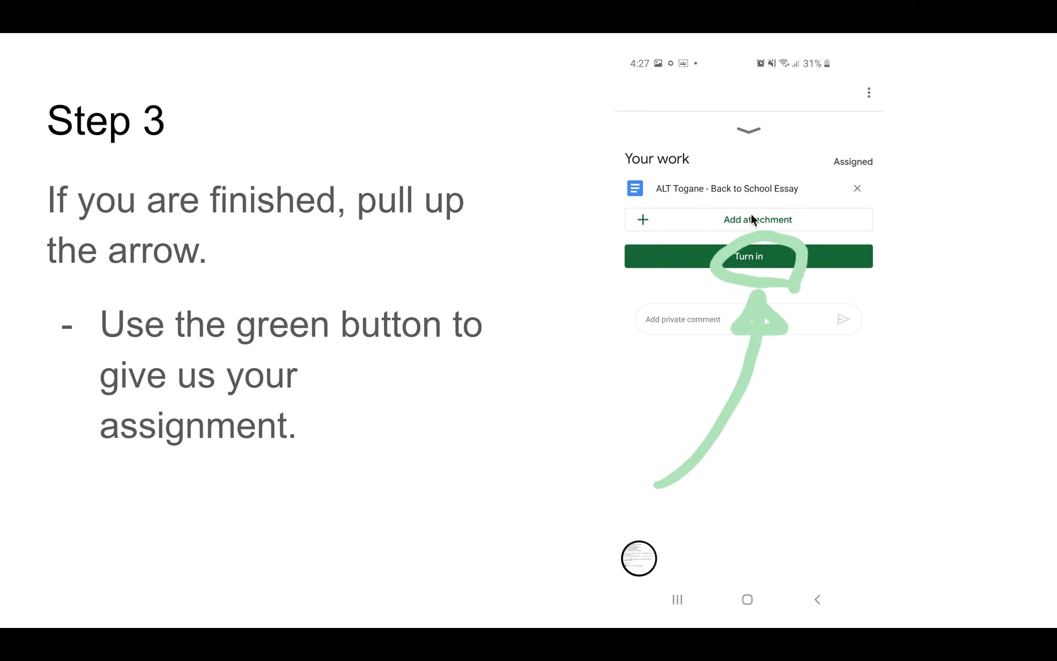